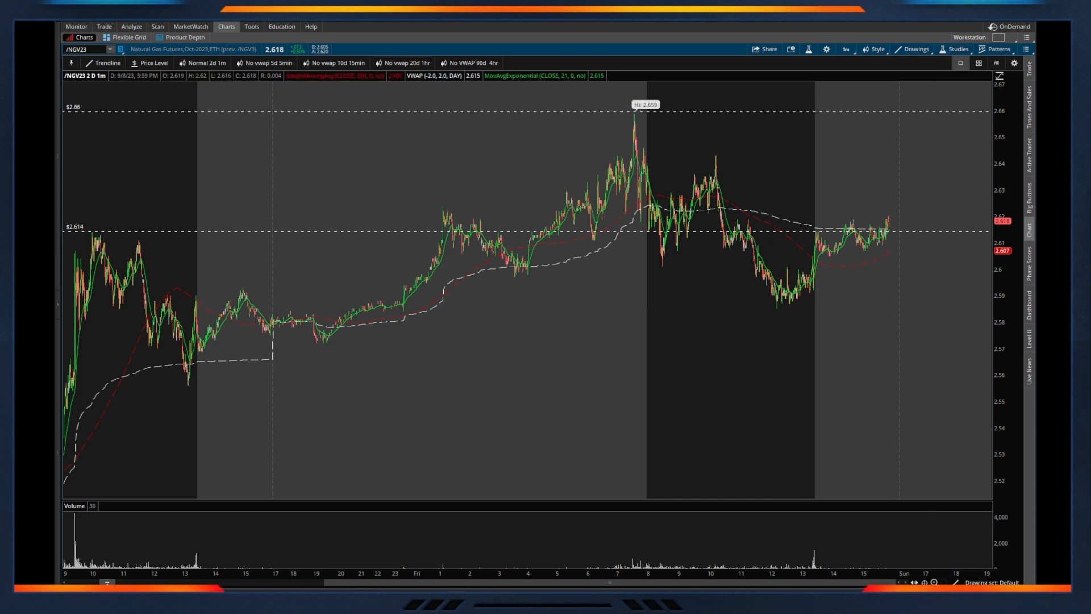
Step: Open Application Settings from the Setup menu at the top right
left_click(1027, 38)
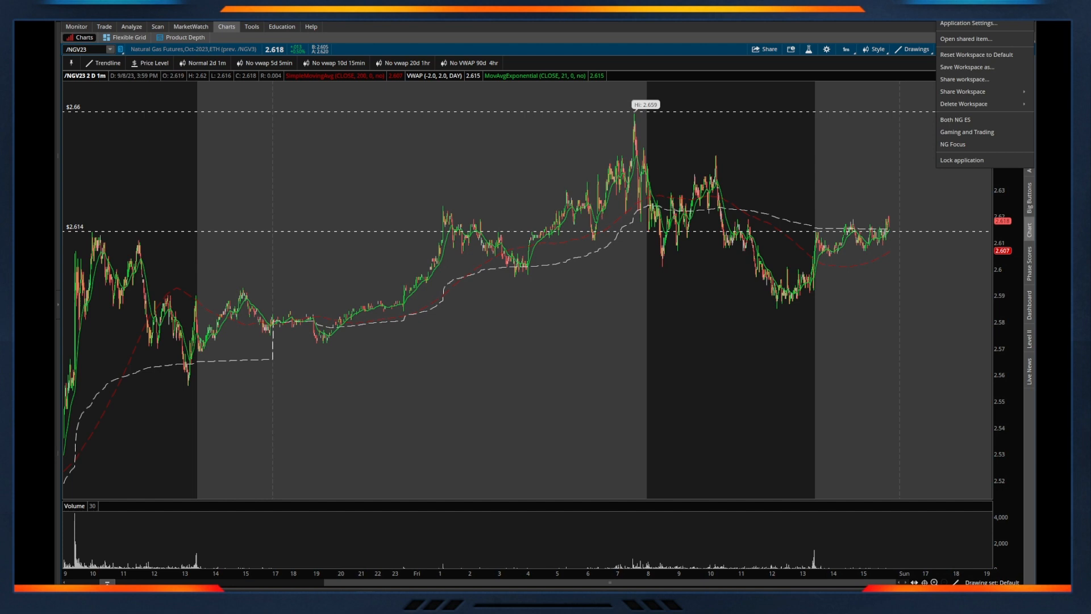
mouse_move(969, 23)
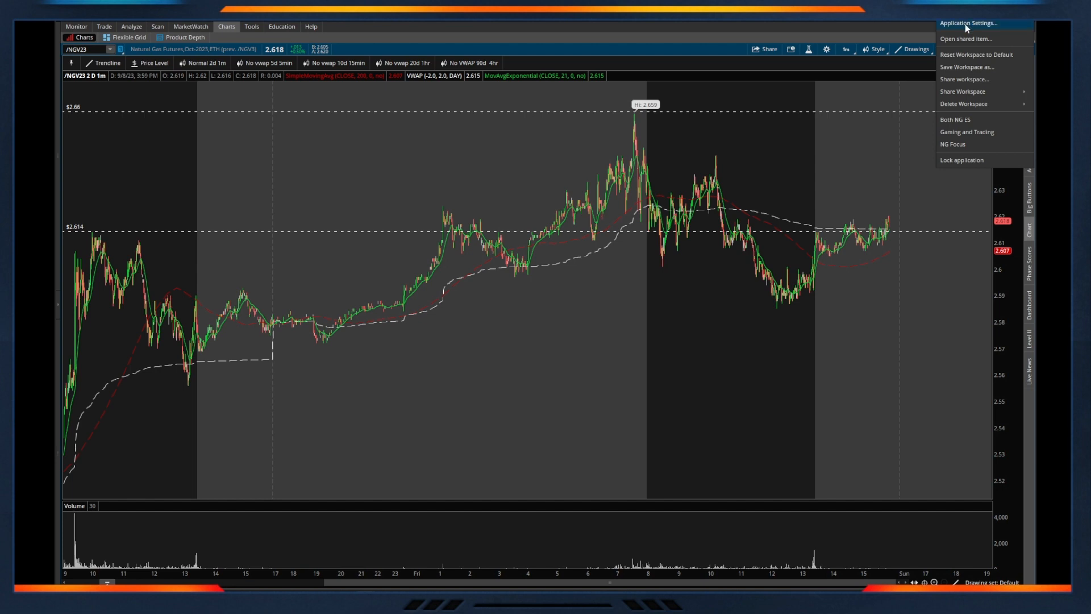
left_click(968, 23)
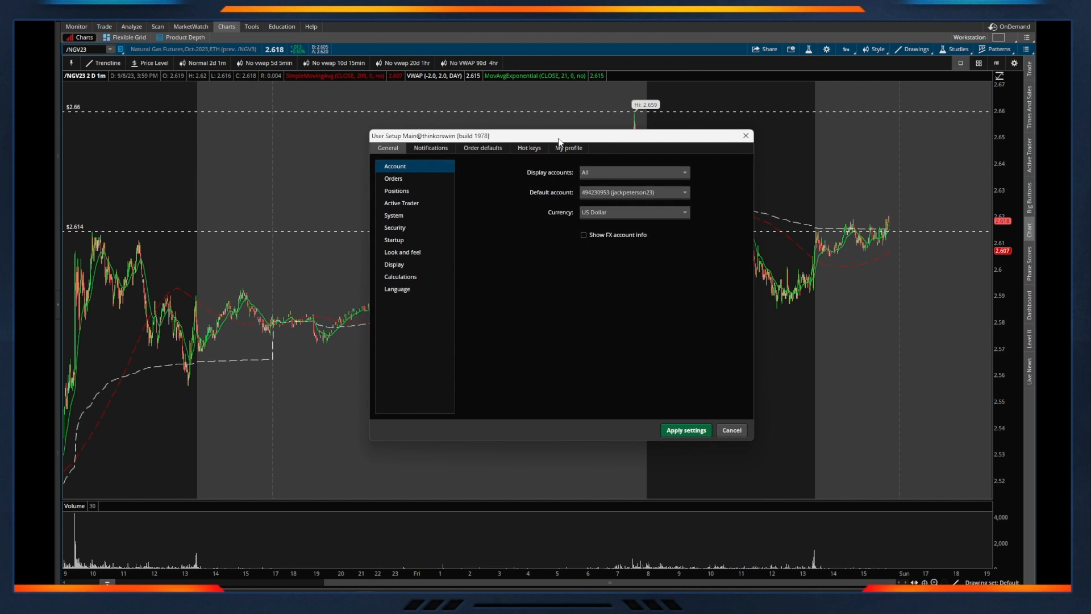
Step: Show the Notifications tab of User Setup
left_click(430, 148)
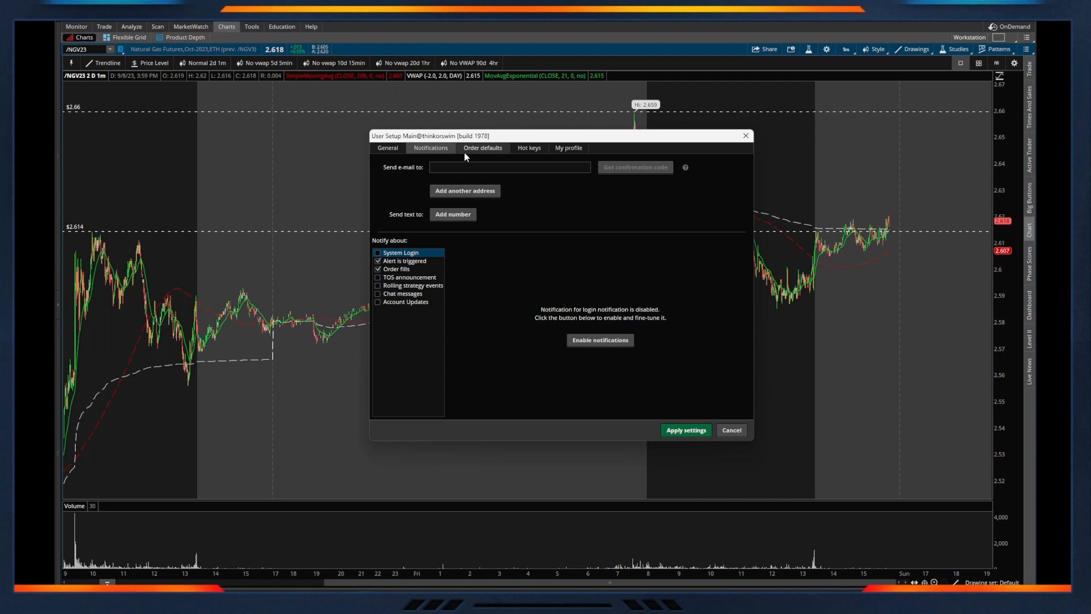
mouse_move(487, 153)
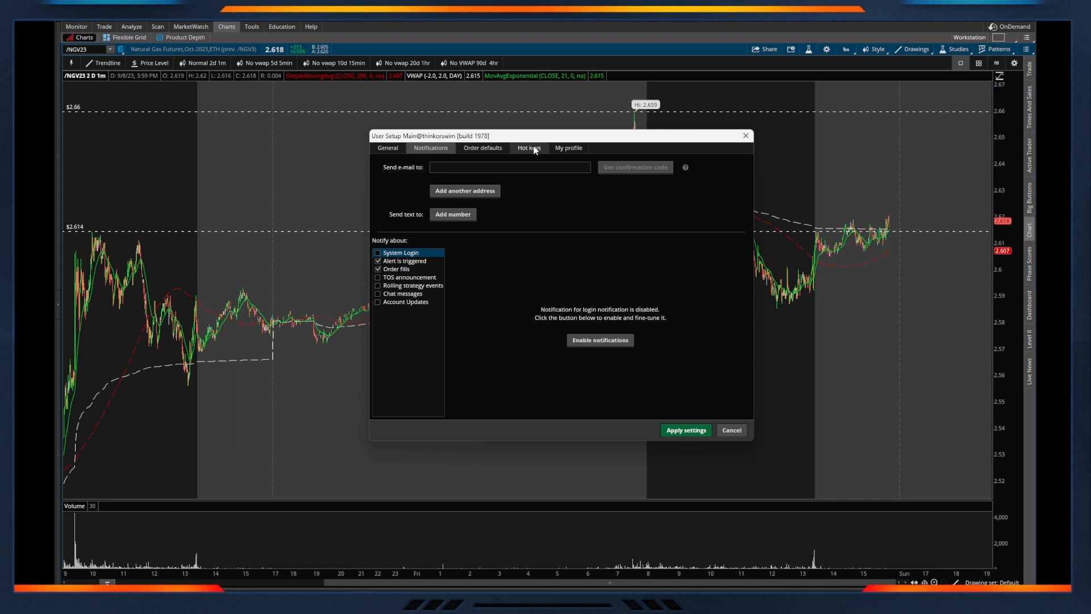
Step: Show the Hot keys tab listing shortcuts like Home Screen (Ctrl+H)
left_click(528, 148)
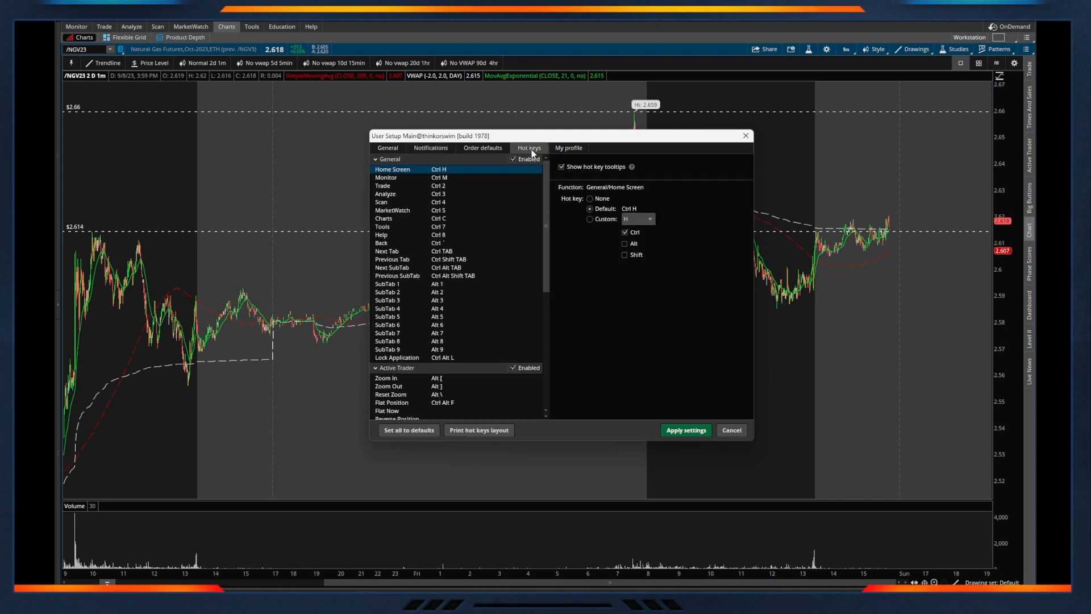
mouse_move(608, 275)
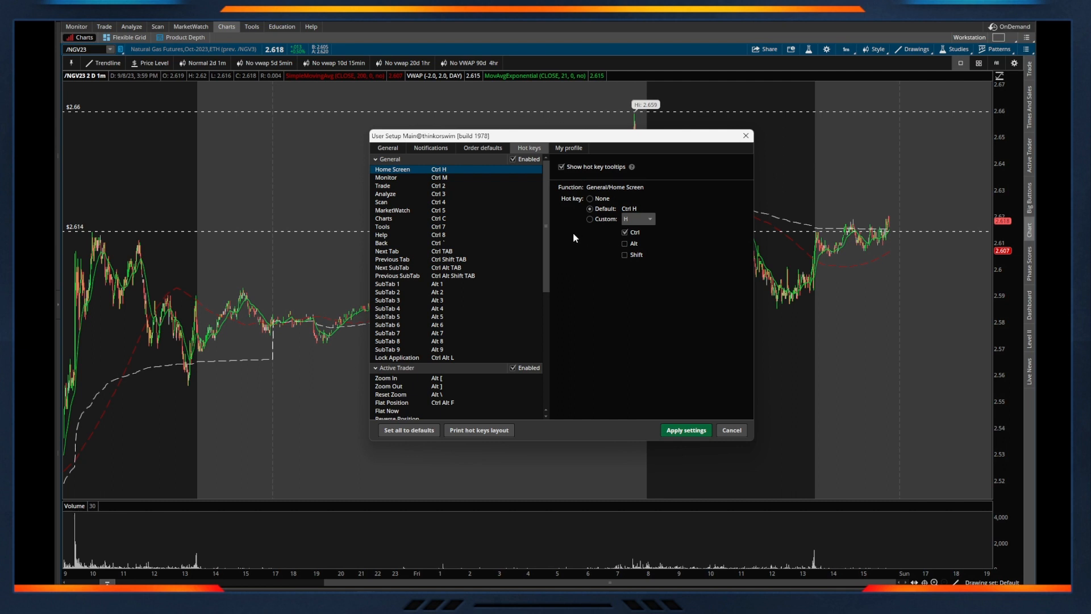
mouse_move(561, 227)
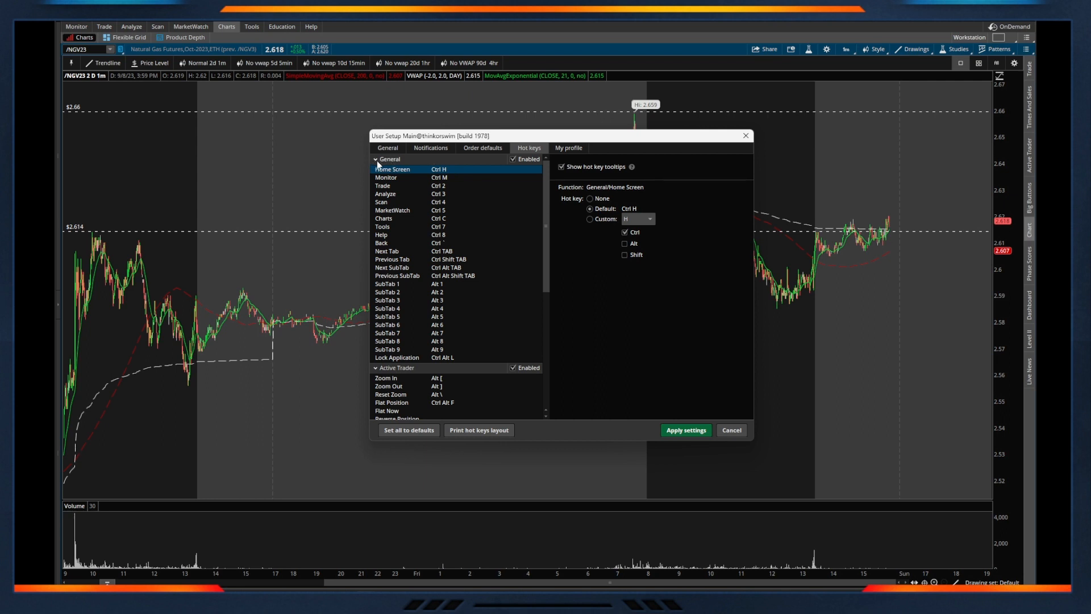
mouse_move(471, 260)
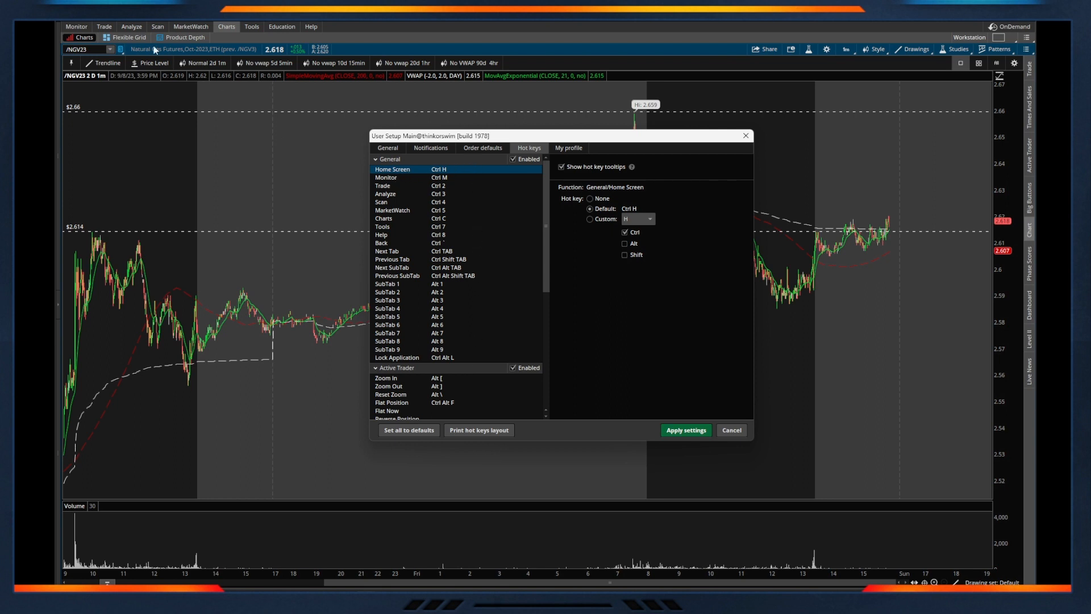
mouse_move(374, 179)
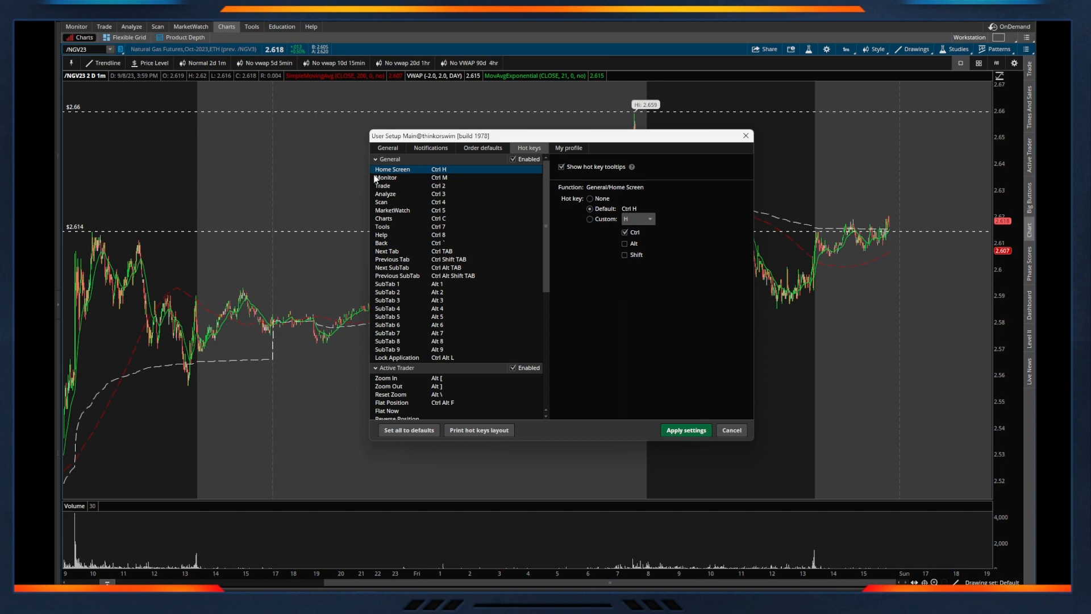
mouse_move(436, 185)
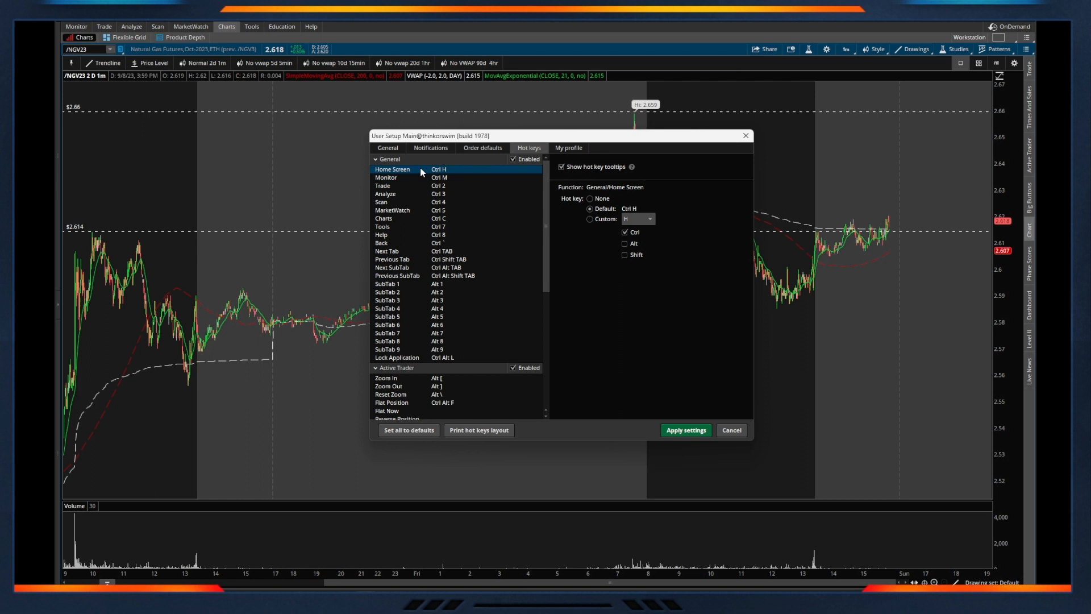
mouse_move(374, 254)
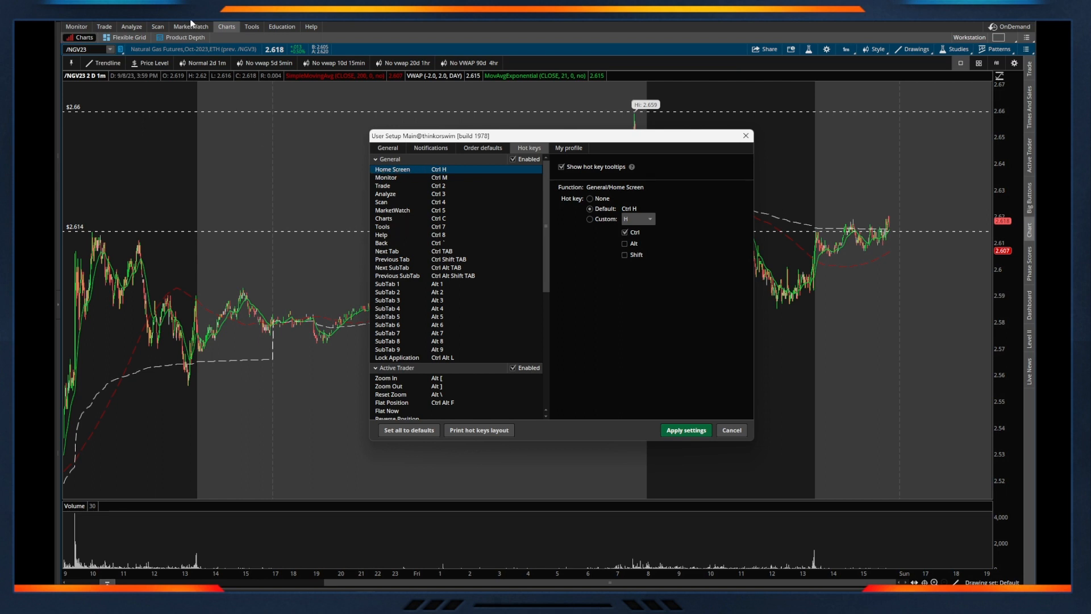
mouse_move(131, 26)
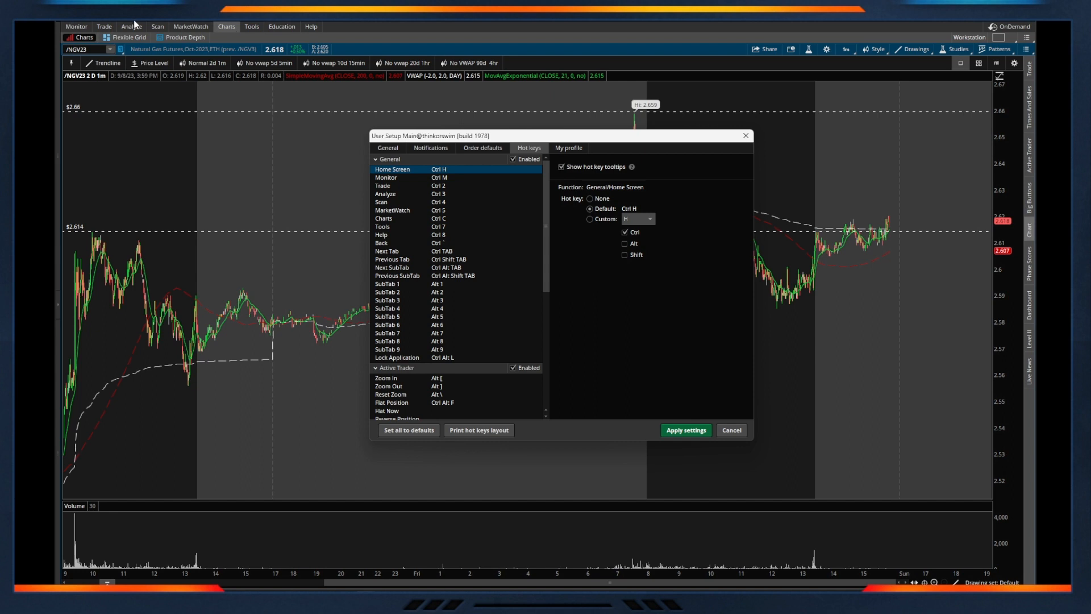
mouse_move(446, 222)
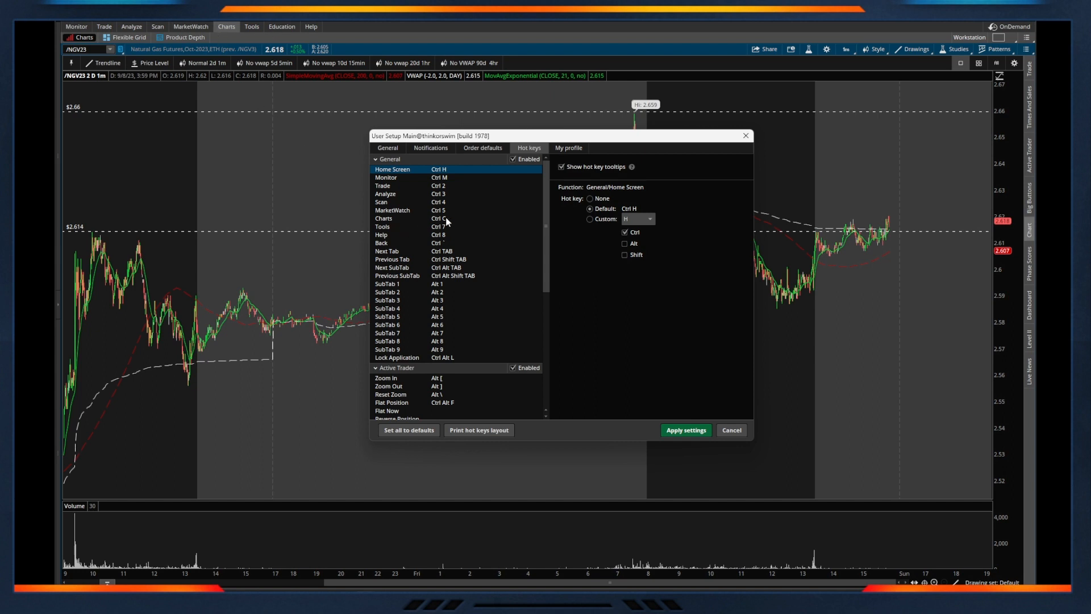
Step: Select the Charts hot key, showing its custom Ctrl+C shortcut
left_click(385, 218)
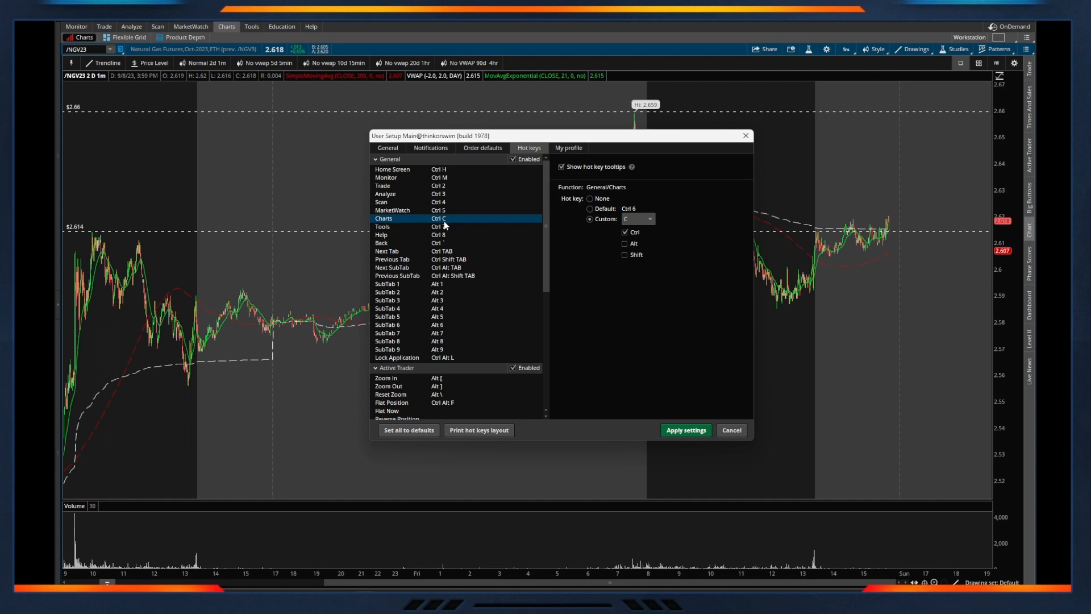
mouse_move(653, 198)
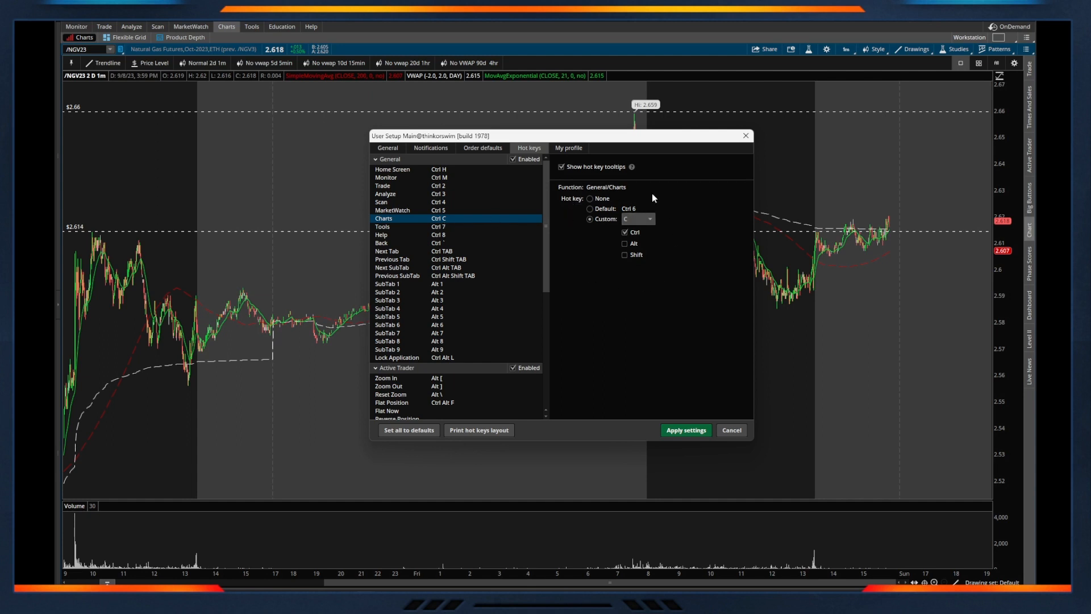
mouse_move(634, 192)
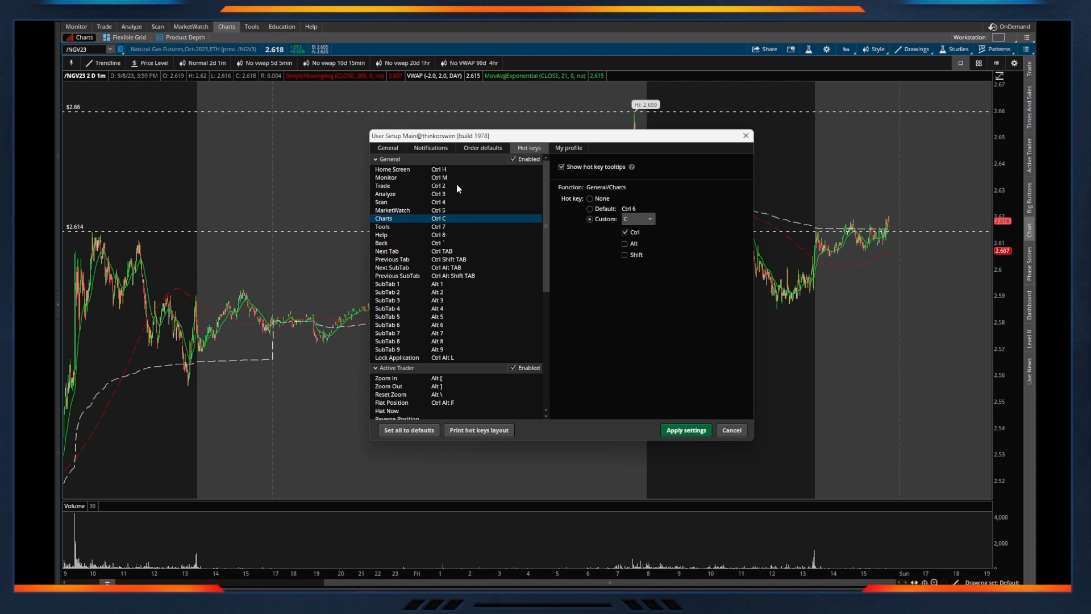
mouse_move(431, 224)
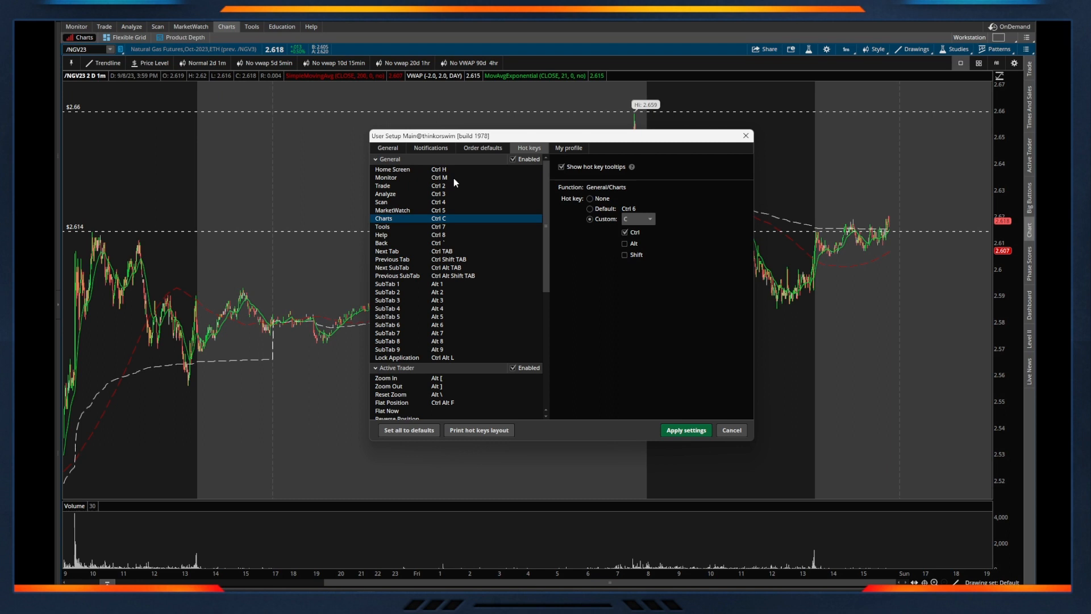
mouse_move(455, 182)
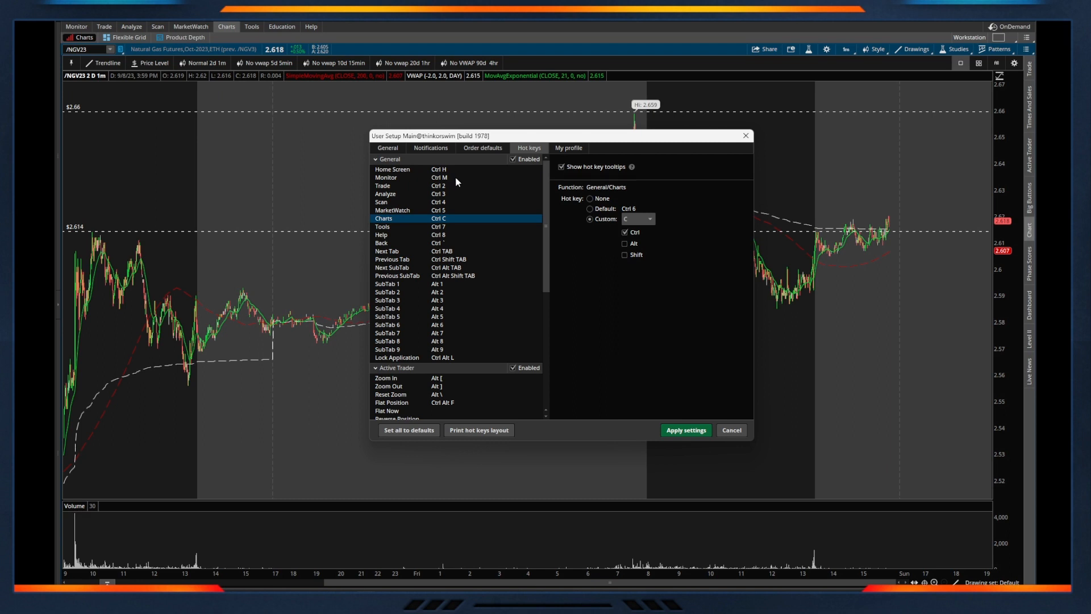
mouse_move(446, 212)
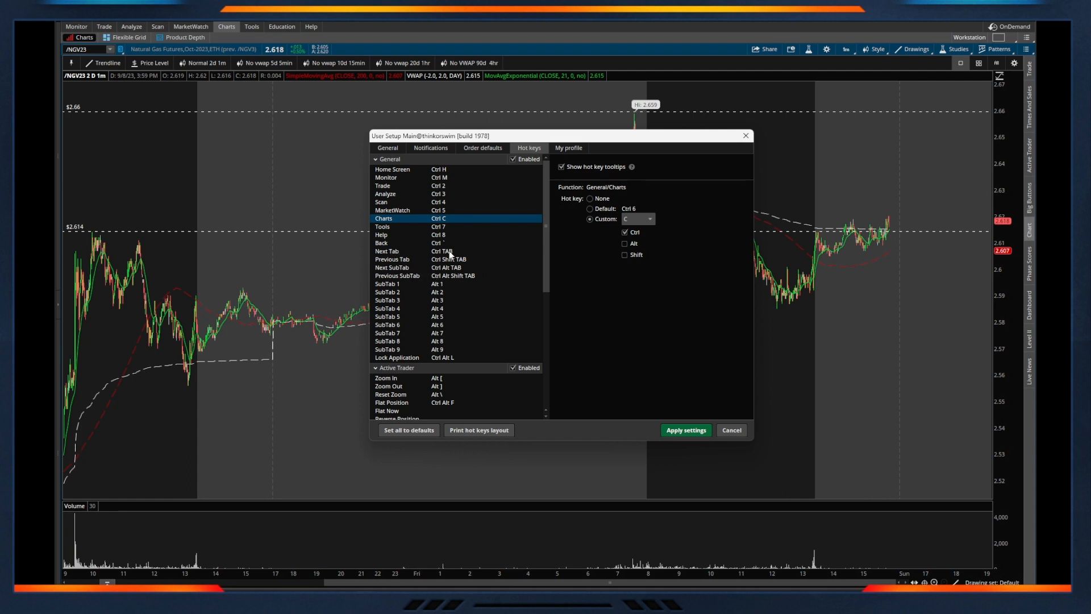
mouse_move(451, 256)
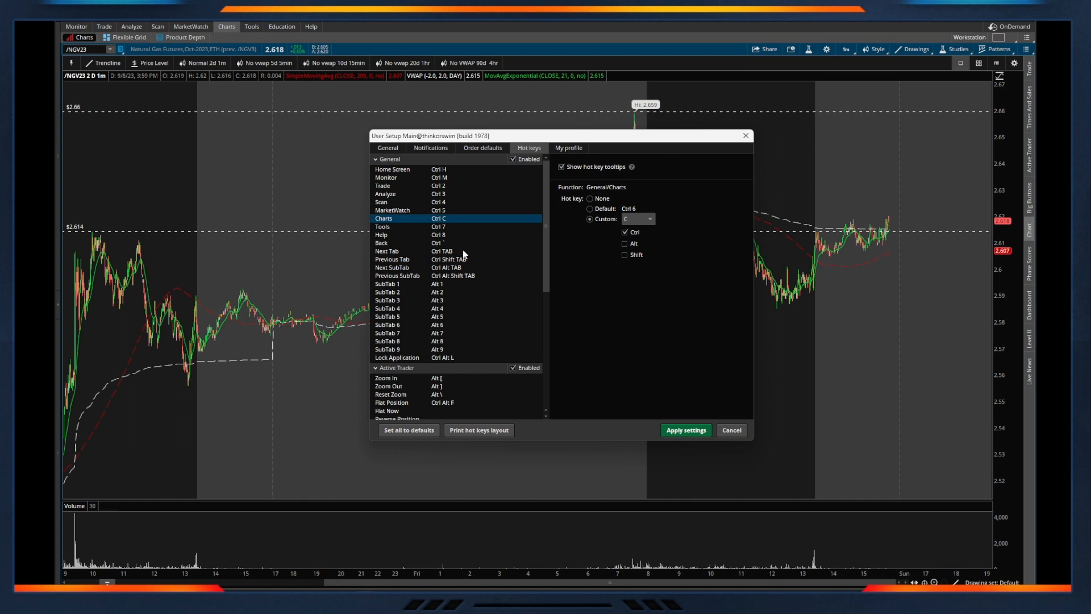
mouse_move(464, 346)
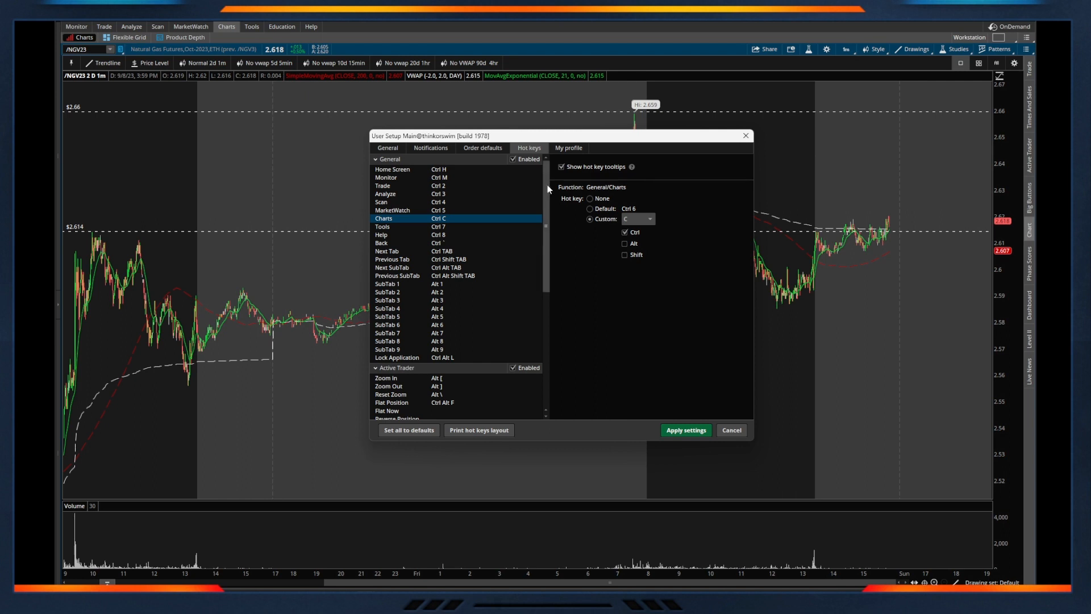
scroll("down", 3)
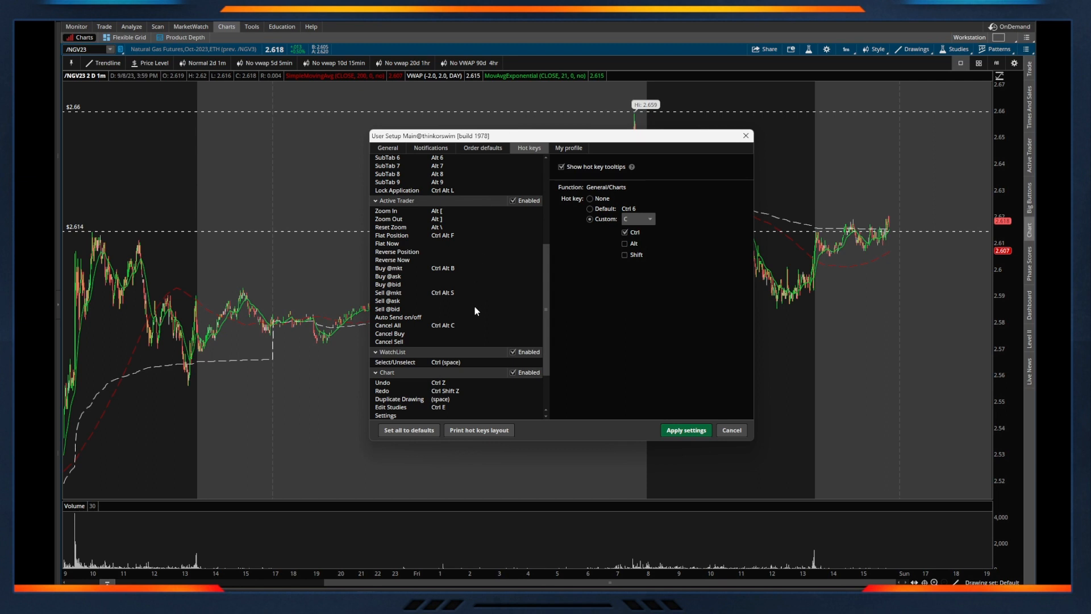
mouse_move(477, 316)
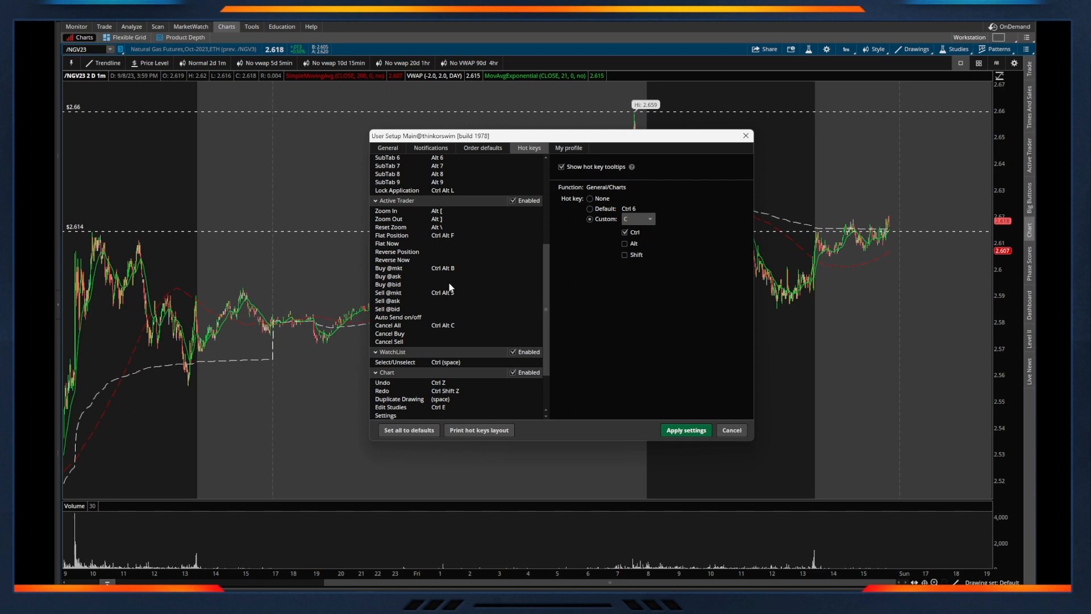
mouse_move(418, 273)
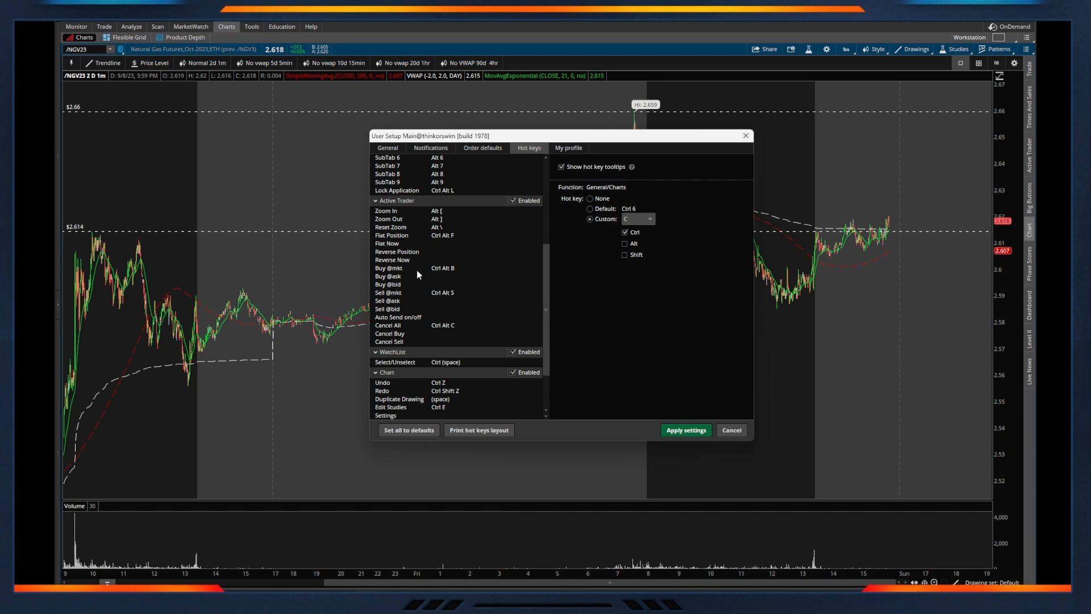
mouse_move(446, 325)
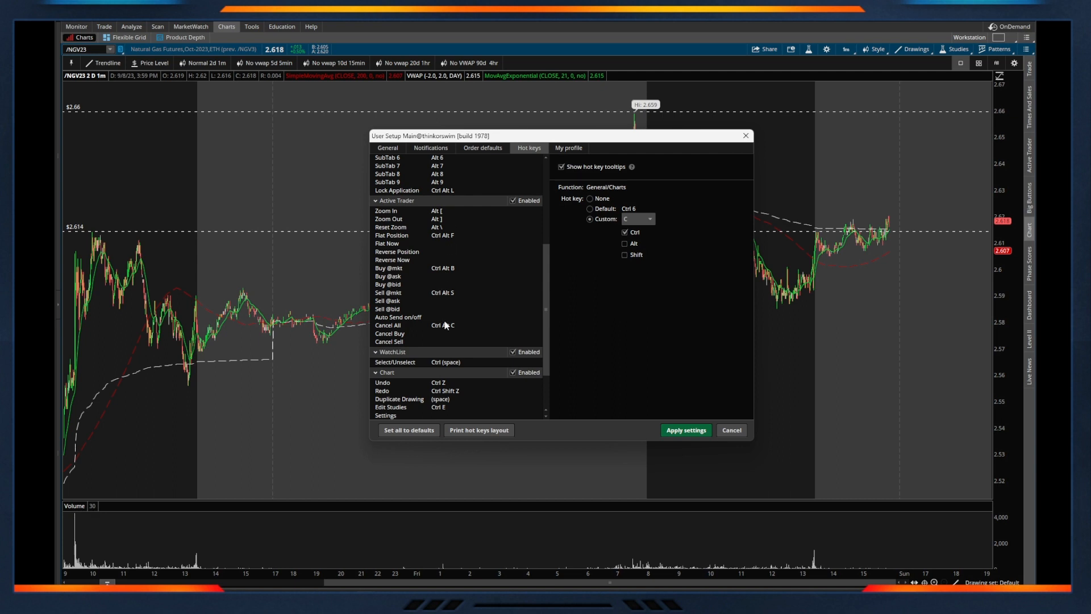
mouse_move(455, 215)
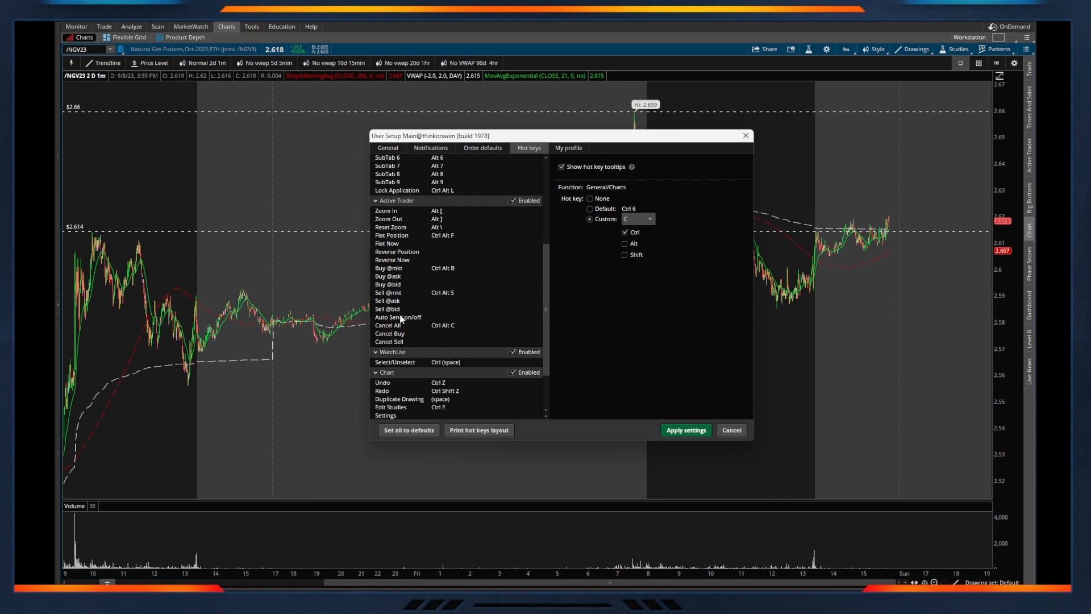
mouse_move(414, 224)
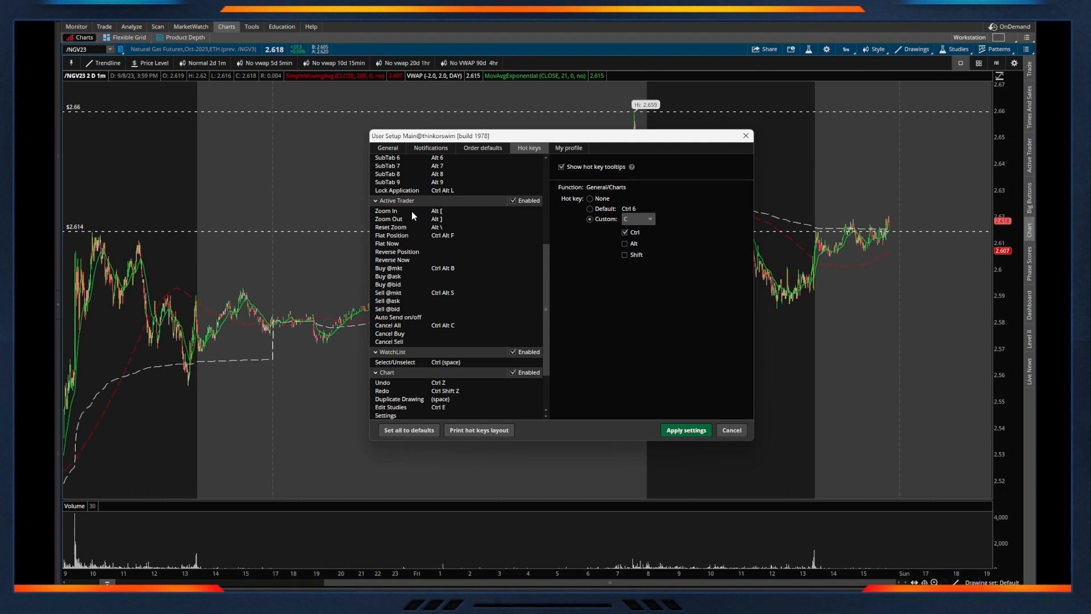
mouse_move(419, 341)
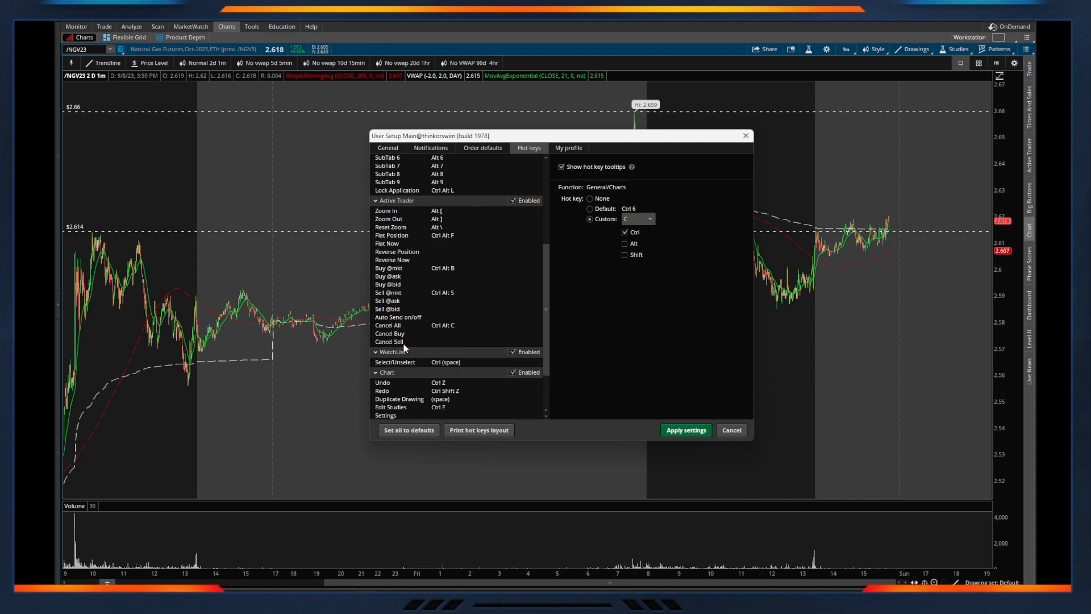
mouse_move(419, 344)
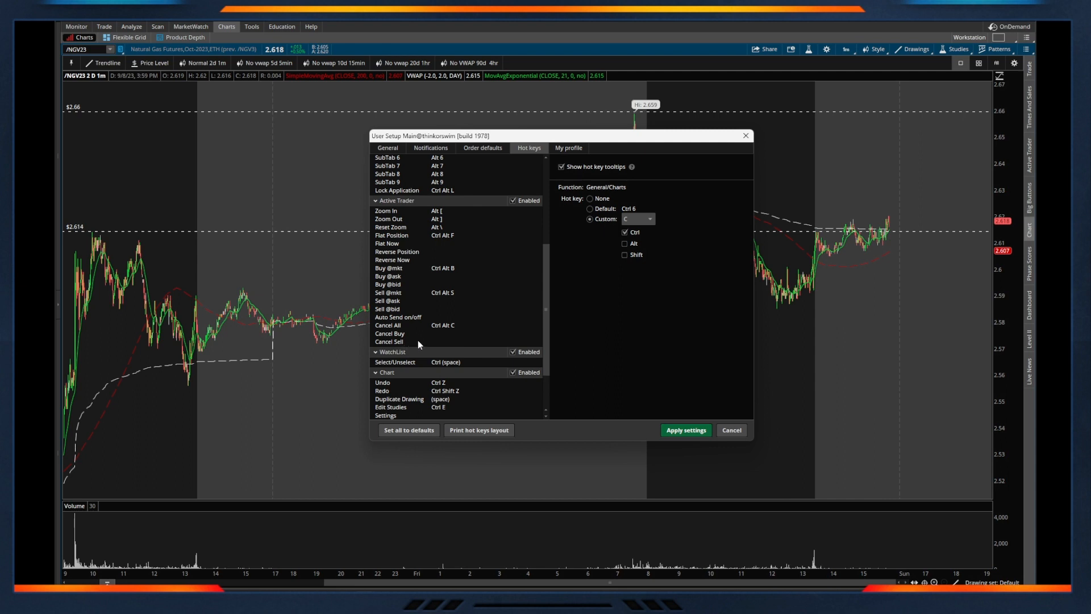
mouse_move(428, 332)
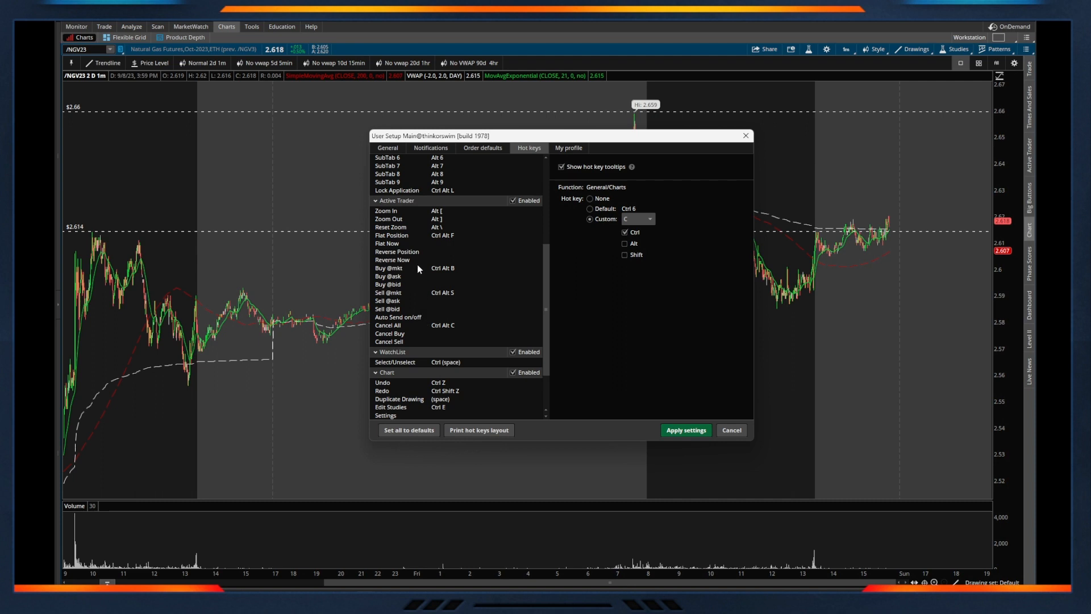
left_click(388, 268)
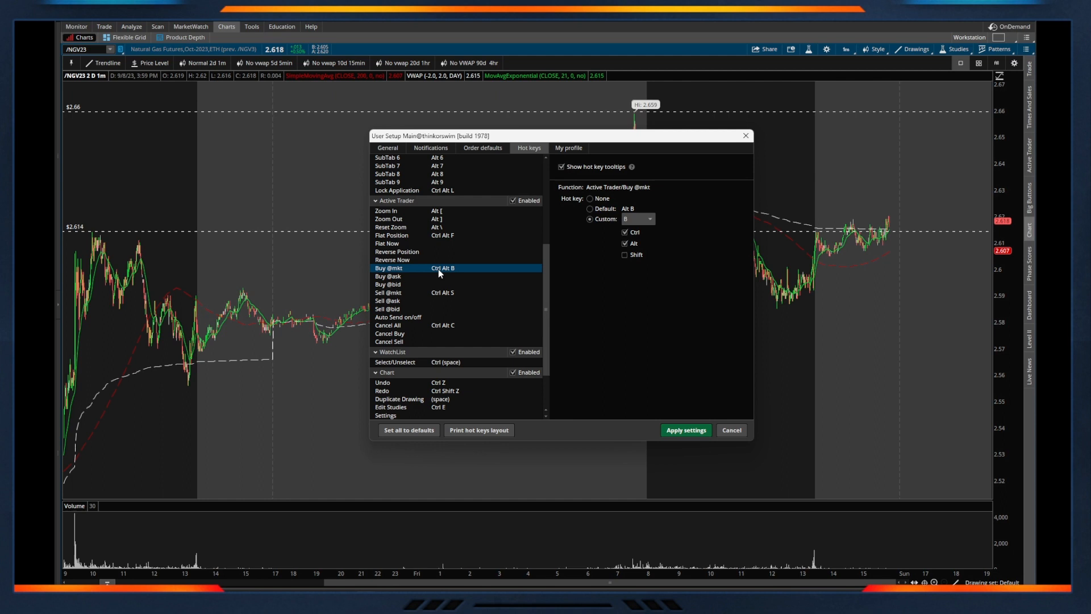
mouse_move(407, 276)
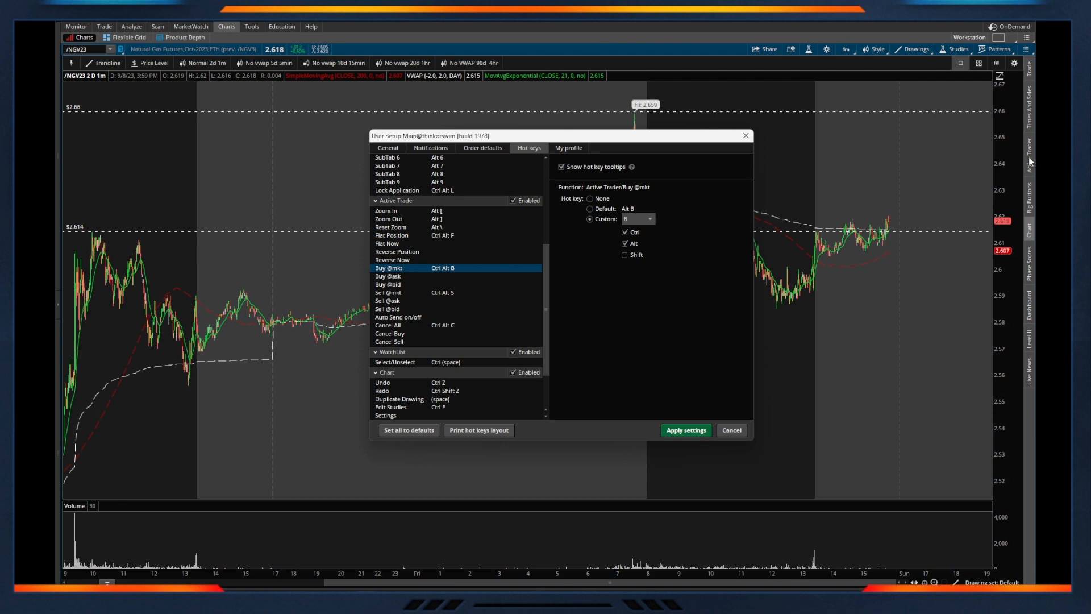
mouse_move(858, 160)
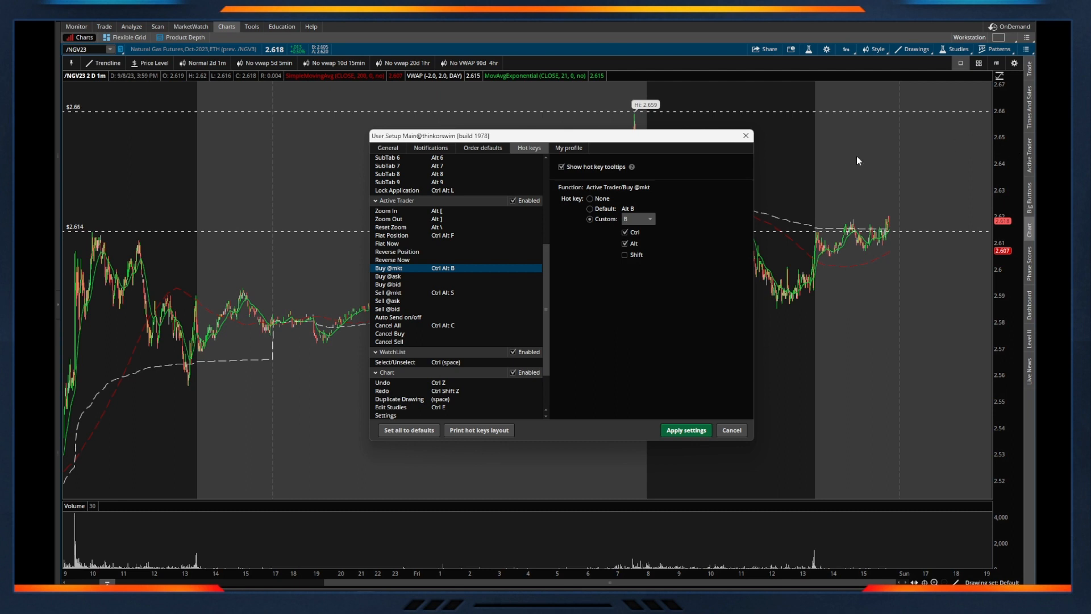
mouse_move(847, 167)
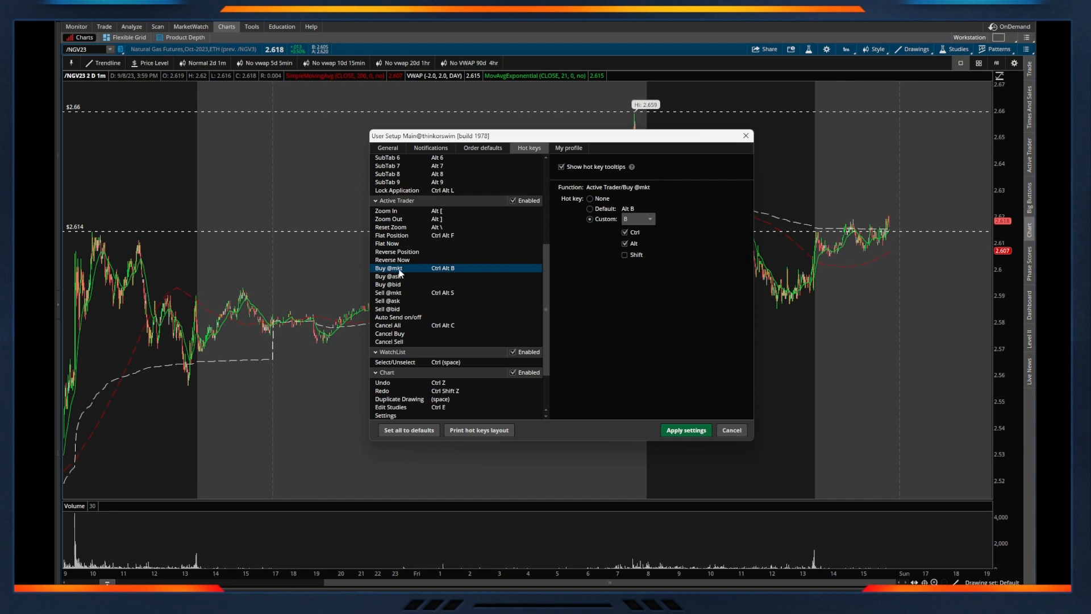
mouse_move(410, 276)
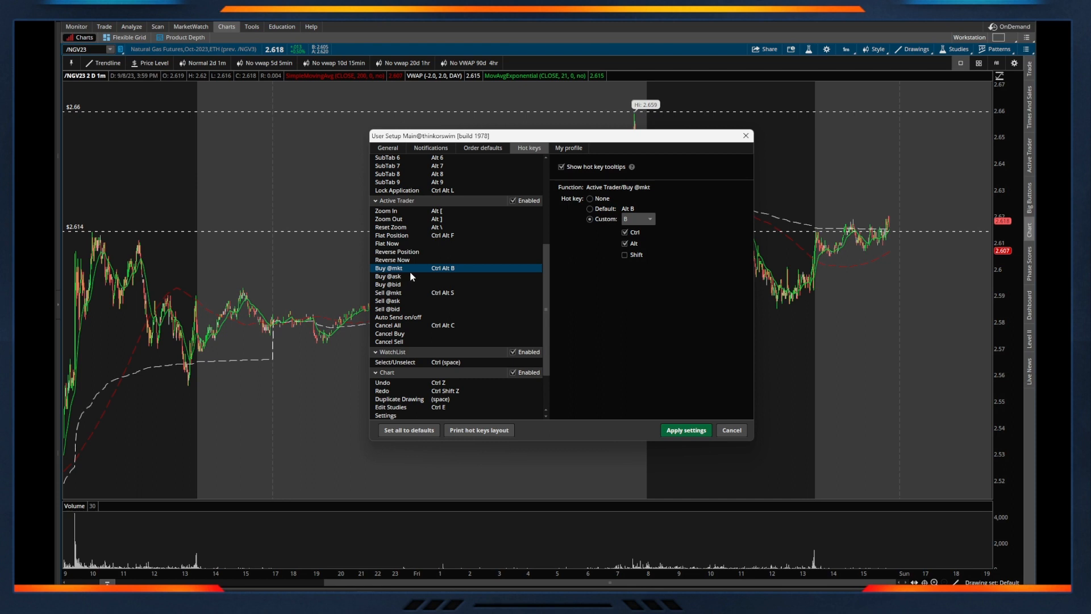
mouse_move(393, 298)
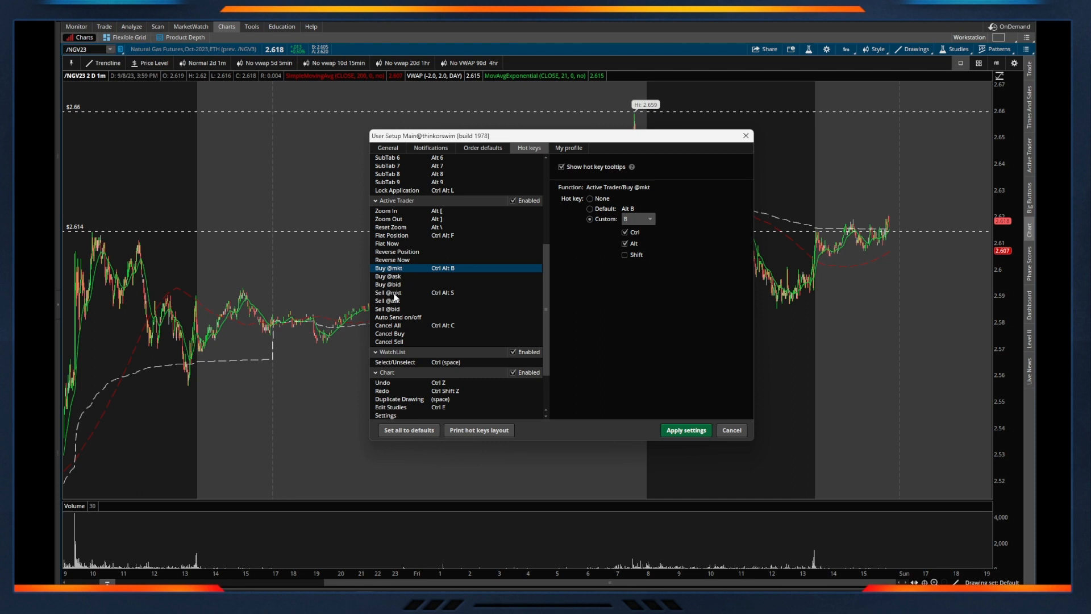
mouse_move(438, 295)
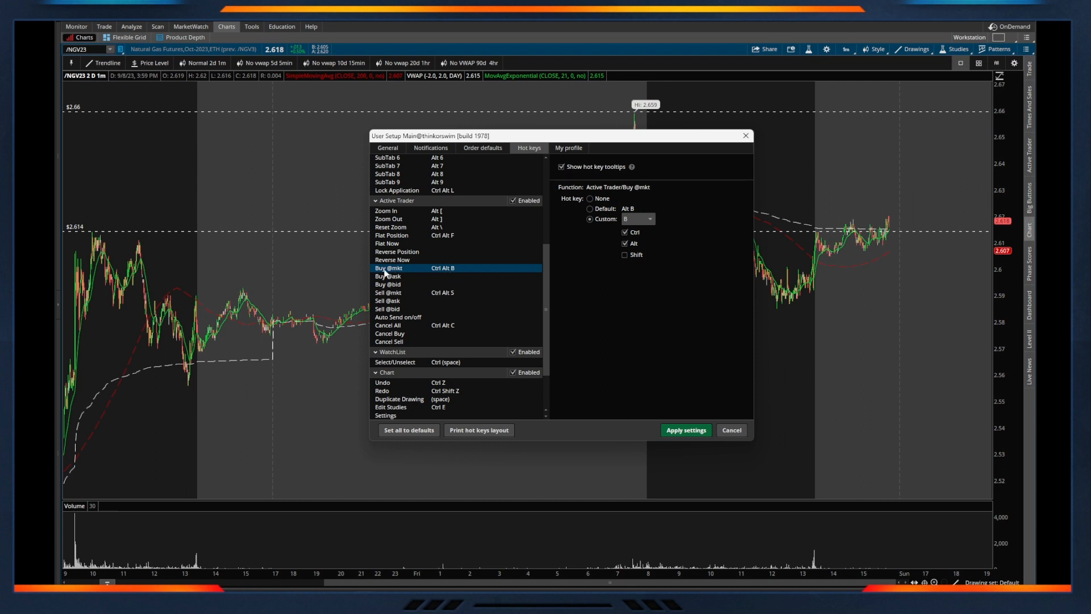
mouse_move(397, 294)
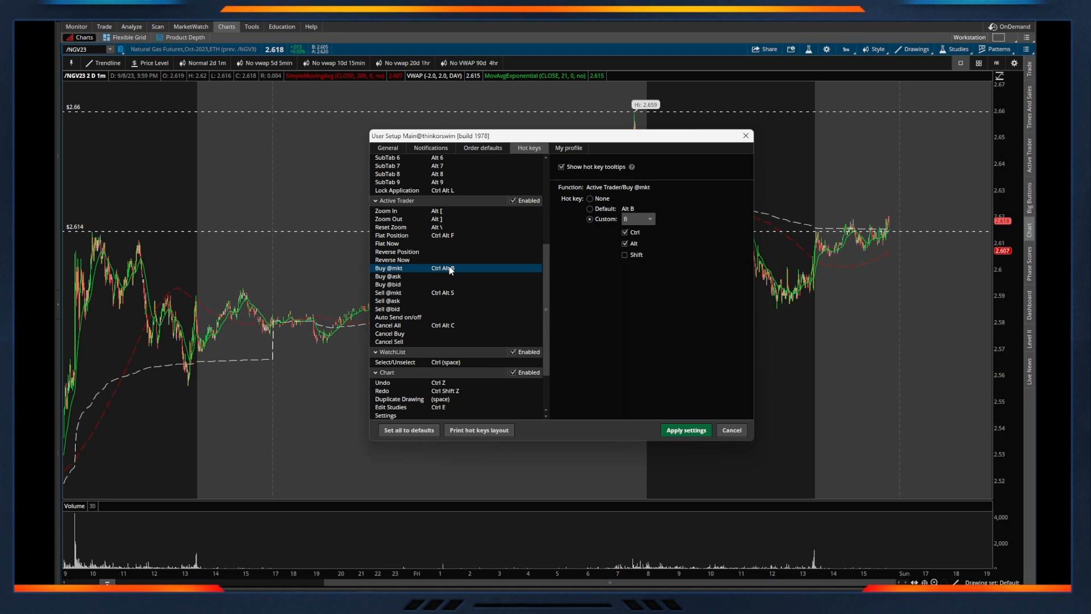
left_click(388, 292)
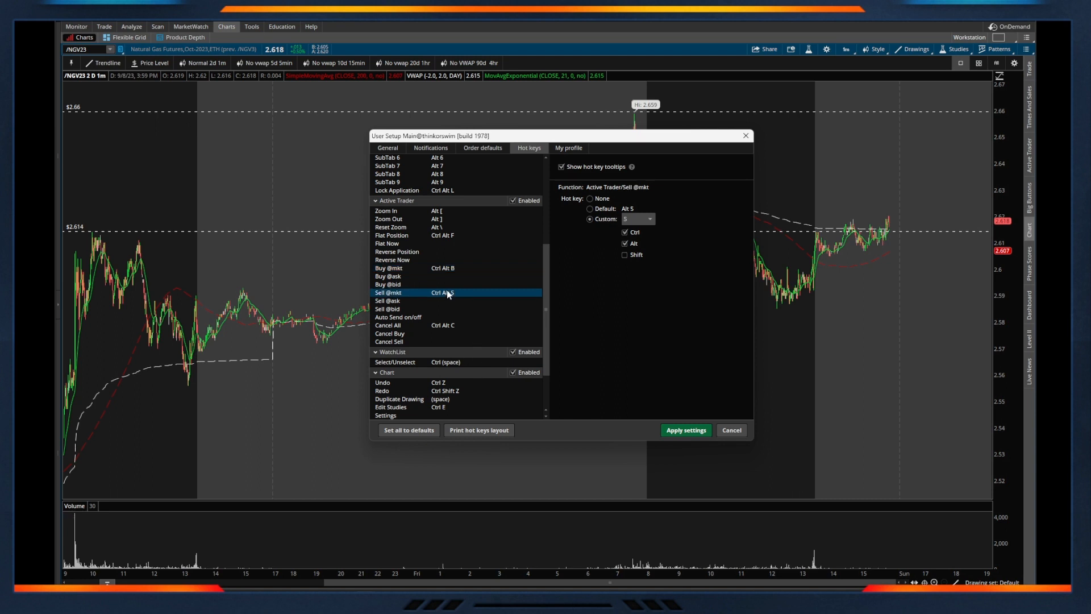
left_click(388, 267)
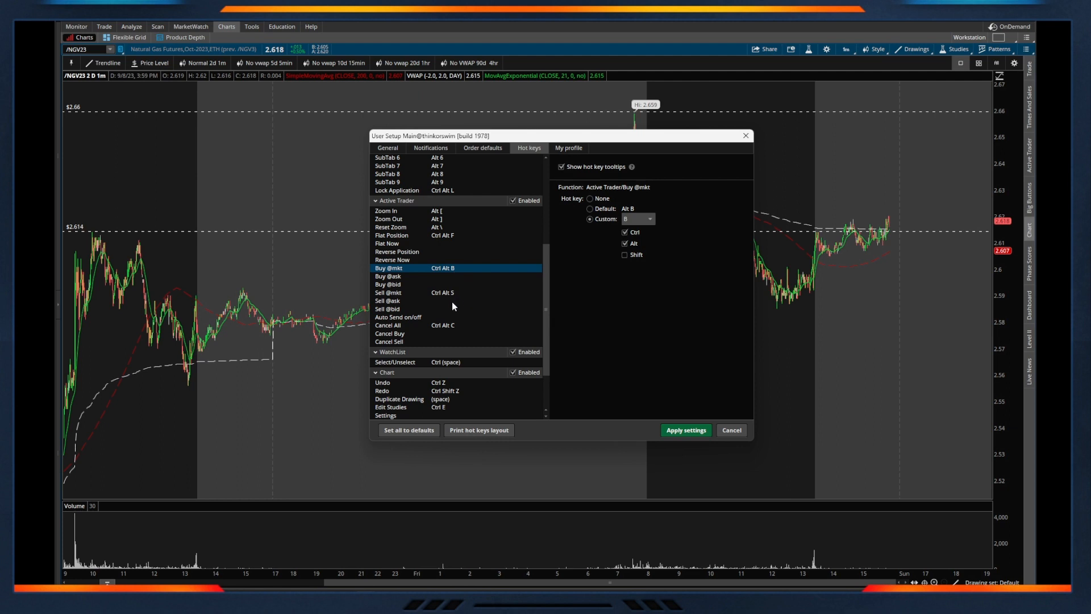
left_click(387, 325)
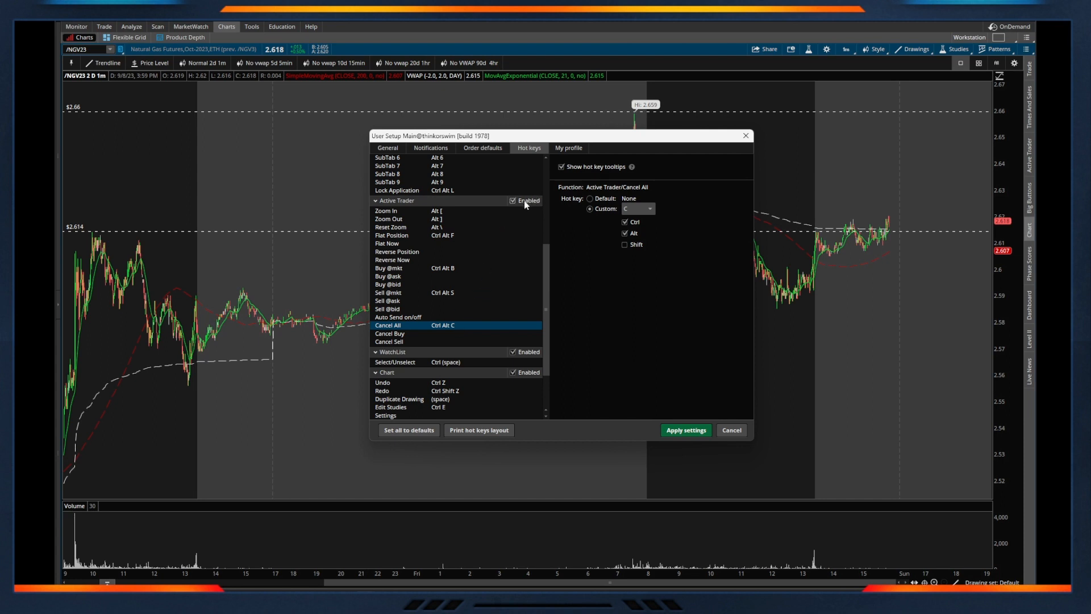
mouse_move(538, 206)
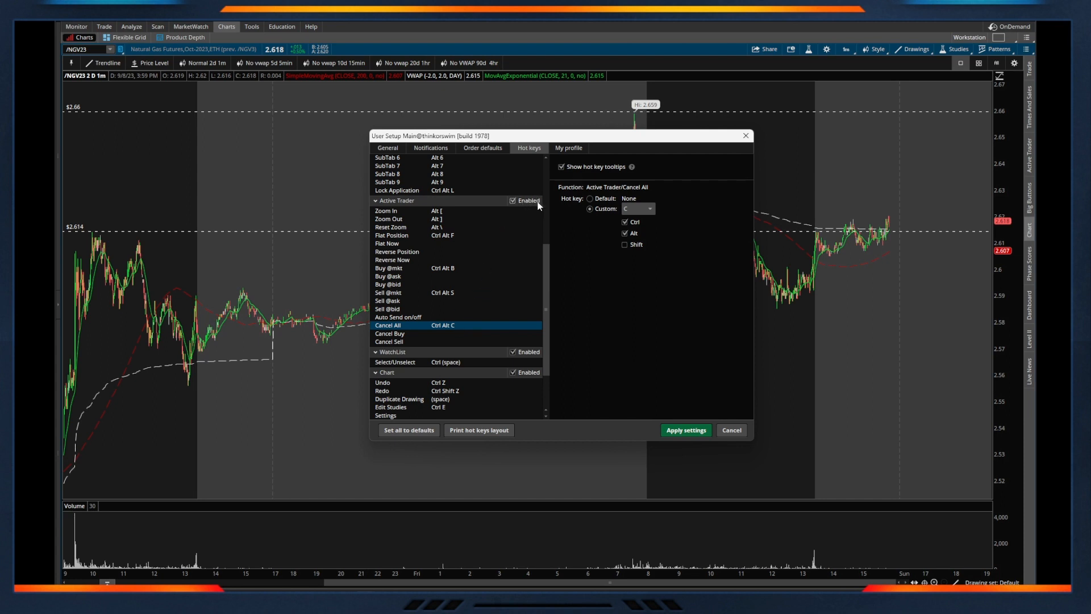
mouse_move(527, 202)
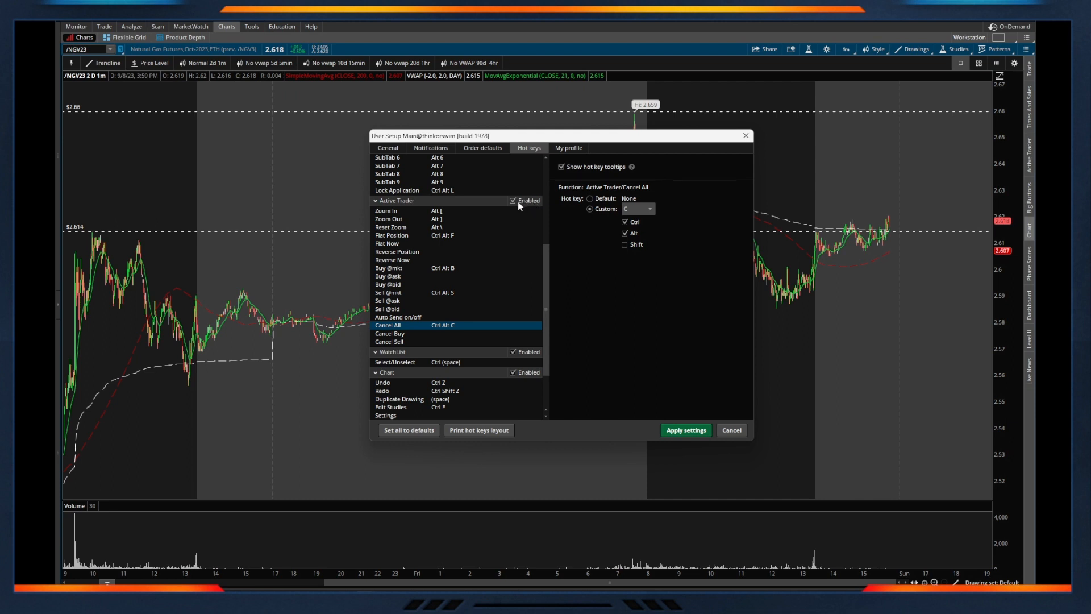
mouse_move(518, 206)
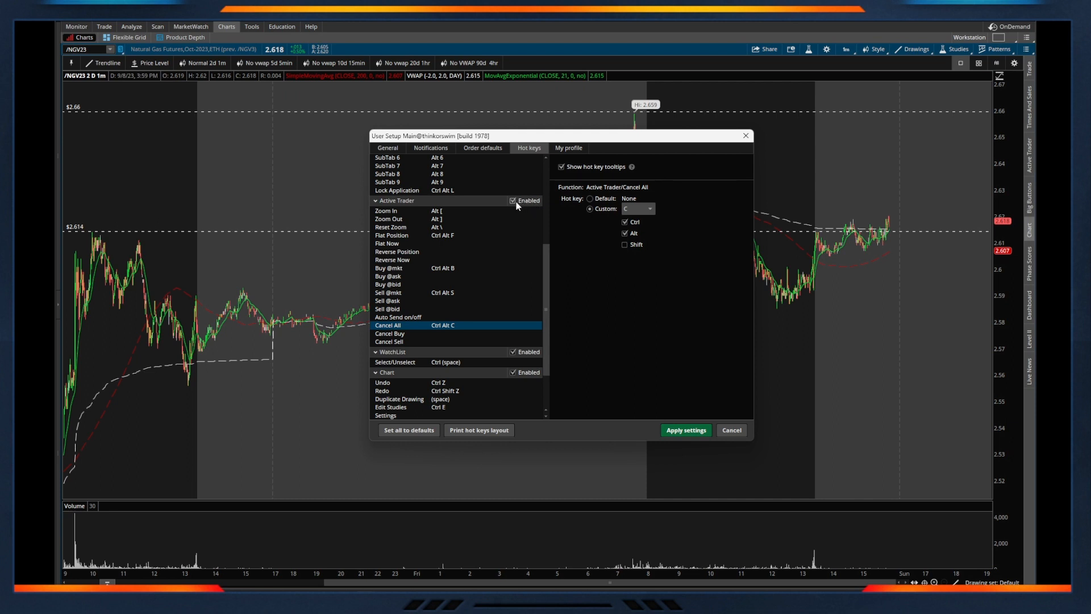
scroll("down", 3)
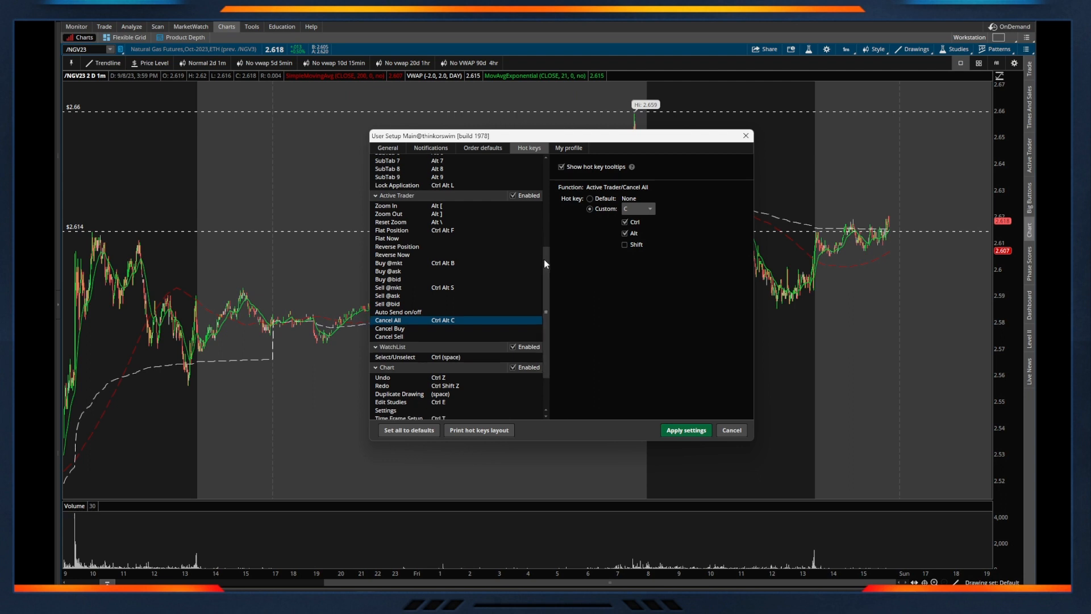
scroll("down", 3)
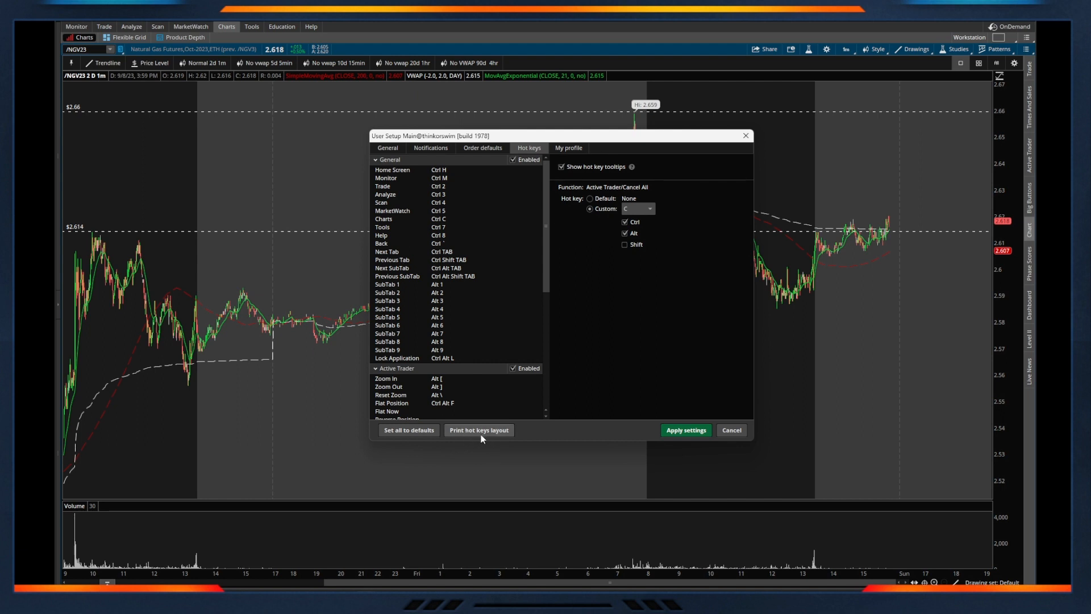
mouse_move(517, 364)
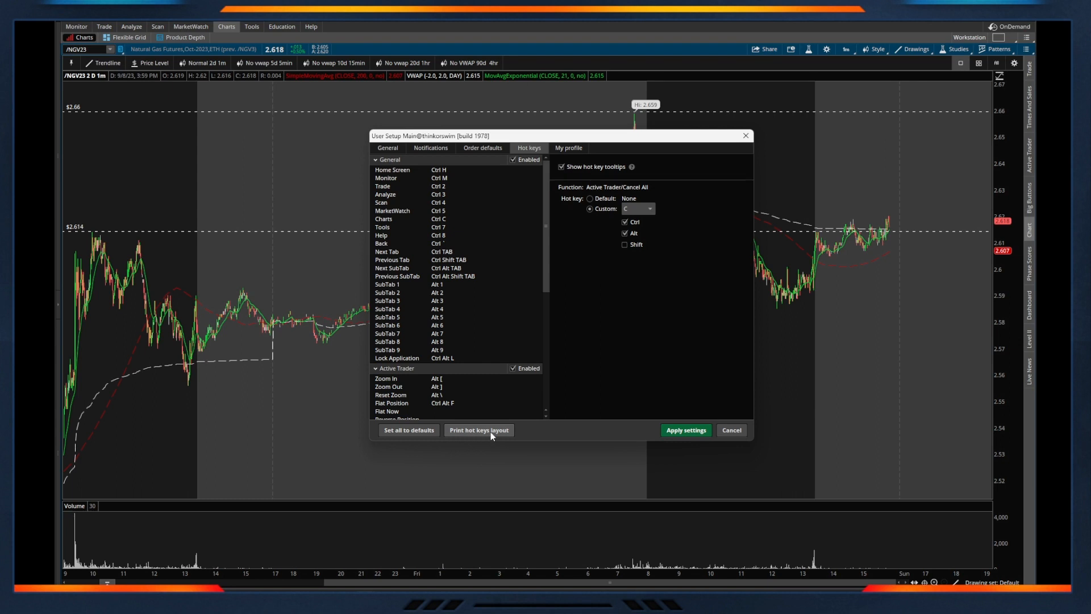
mouse_move(527, 434)
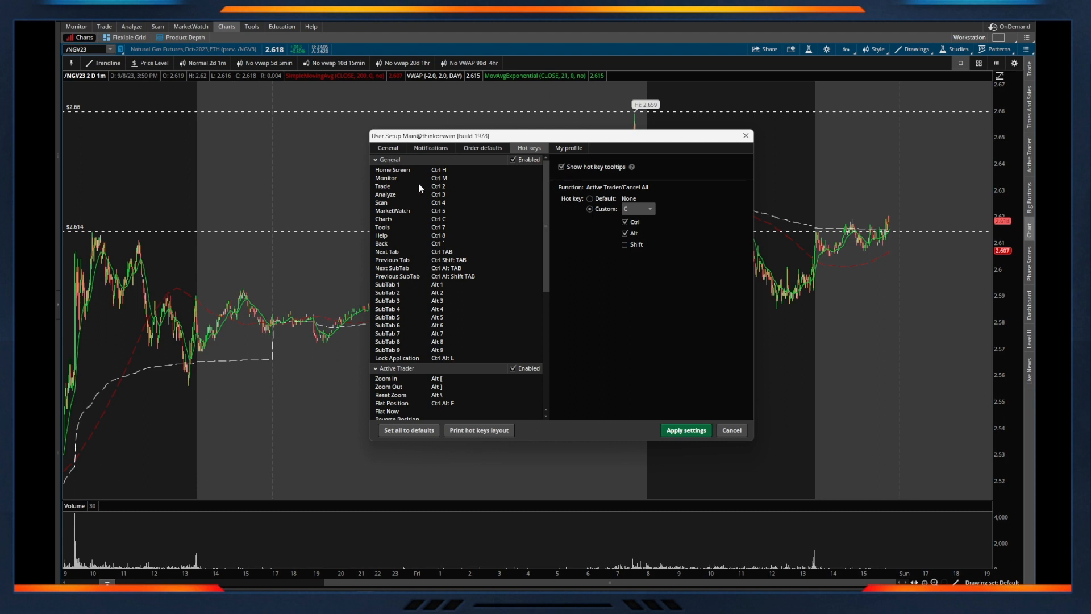
mouse_move(446, 254)
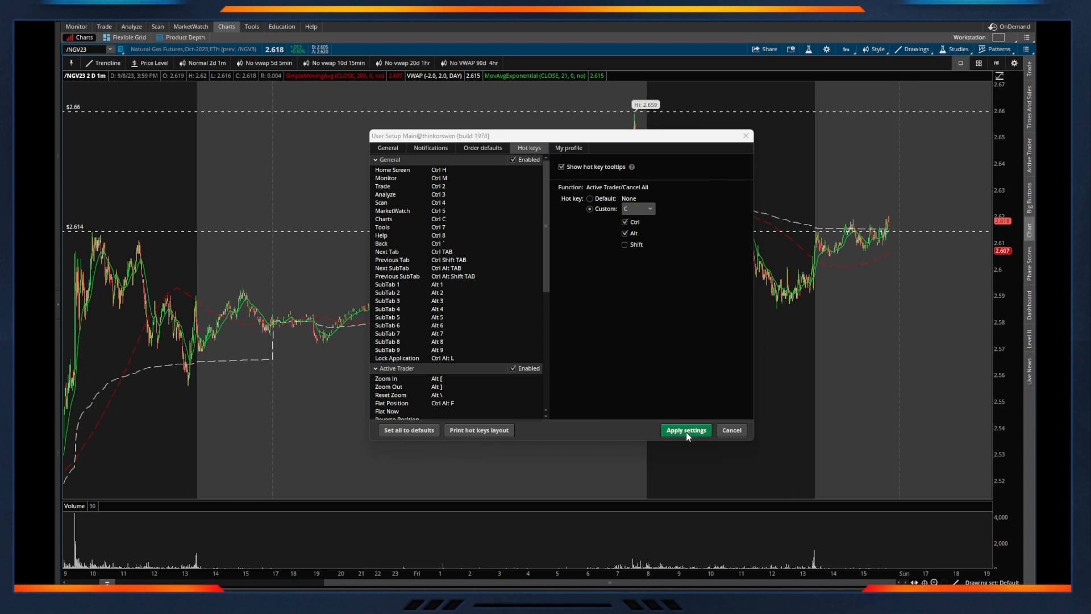
Step: Apply the hot key settings and close User Setup
left_click(685, 429)
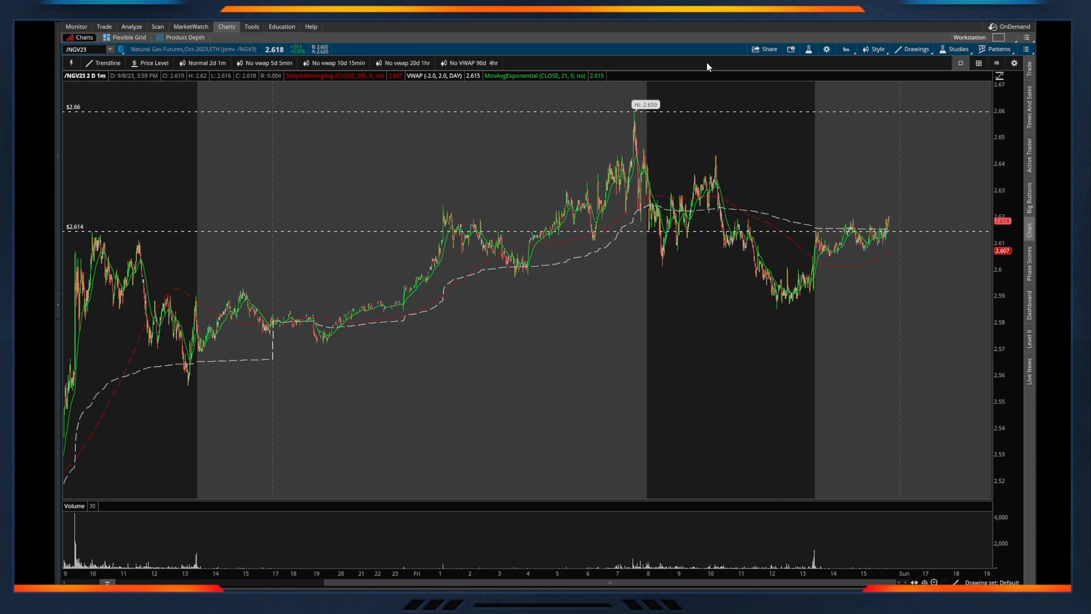
mouse_move(708, 67)
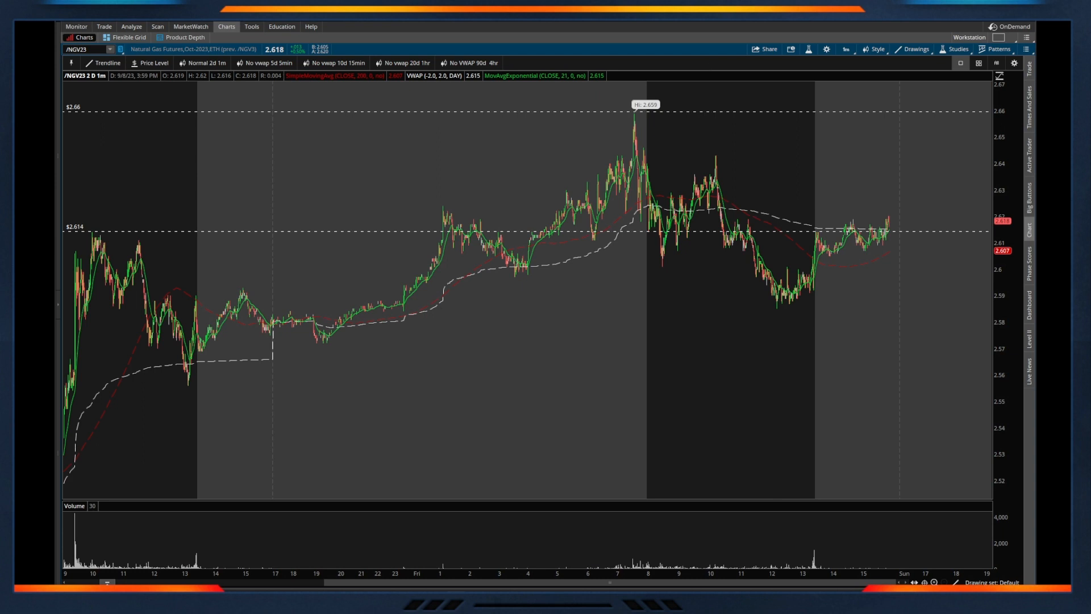